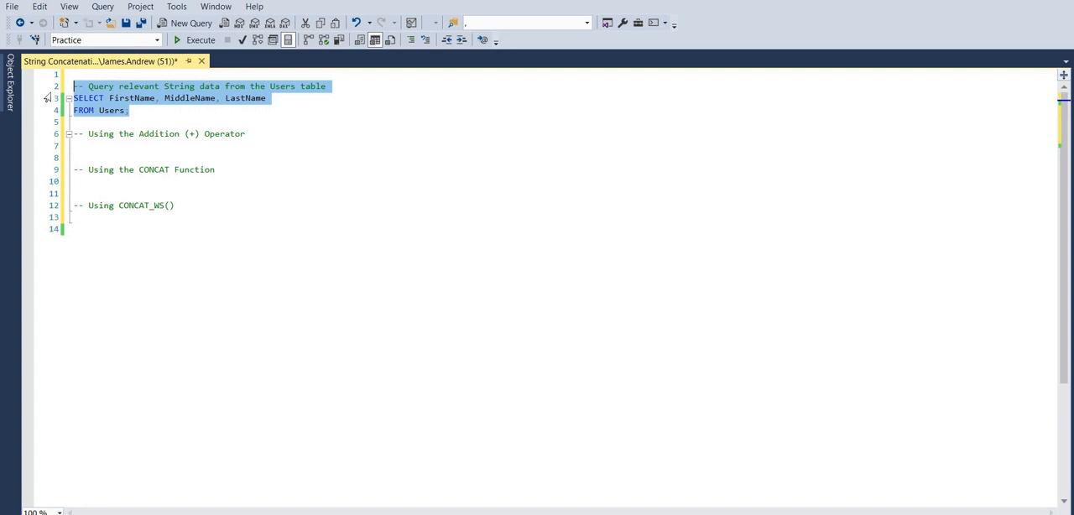
# Run the Users SELECT of FirstName, MiddleName and LastName, returning five rows with some NULL middle names.
pyautogui.click(201, 39)
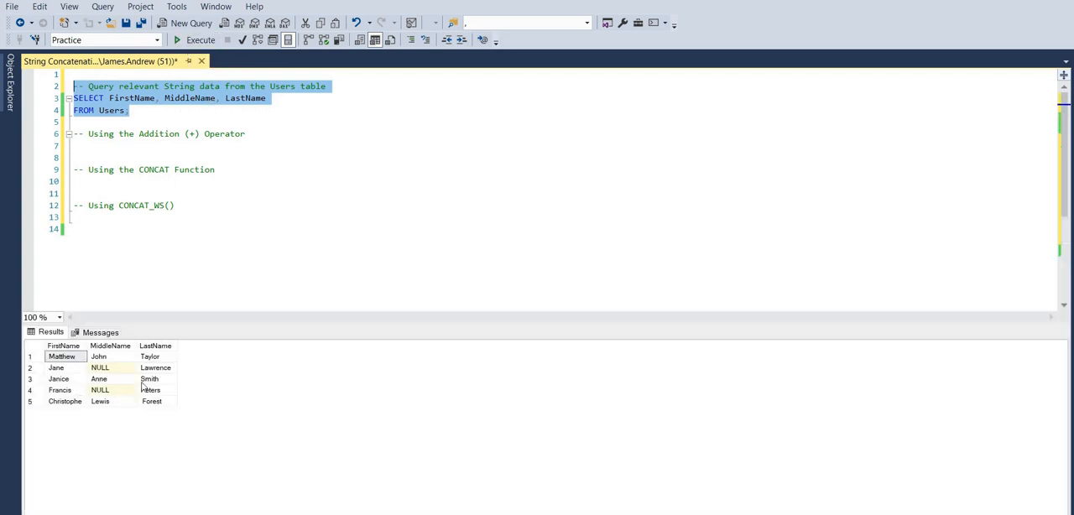
pyautogui.moveTo(108, 400)
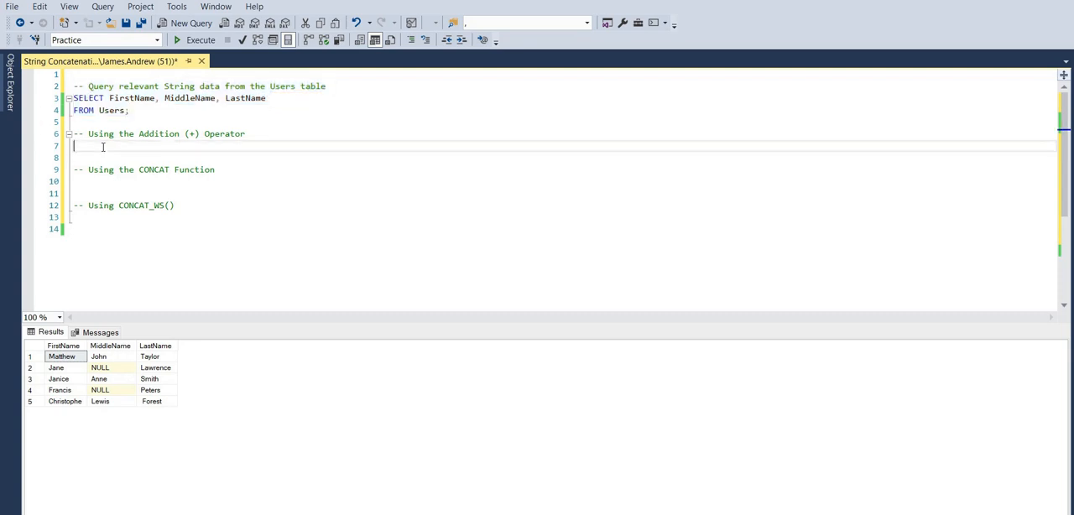
# Add SELECT FullName = FirstName + ' ' + LastName FROM Users under the + comment and run it.
pyautogui.write('SELECT')
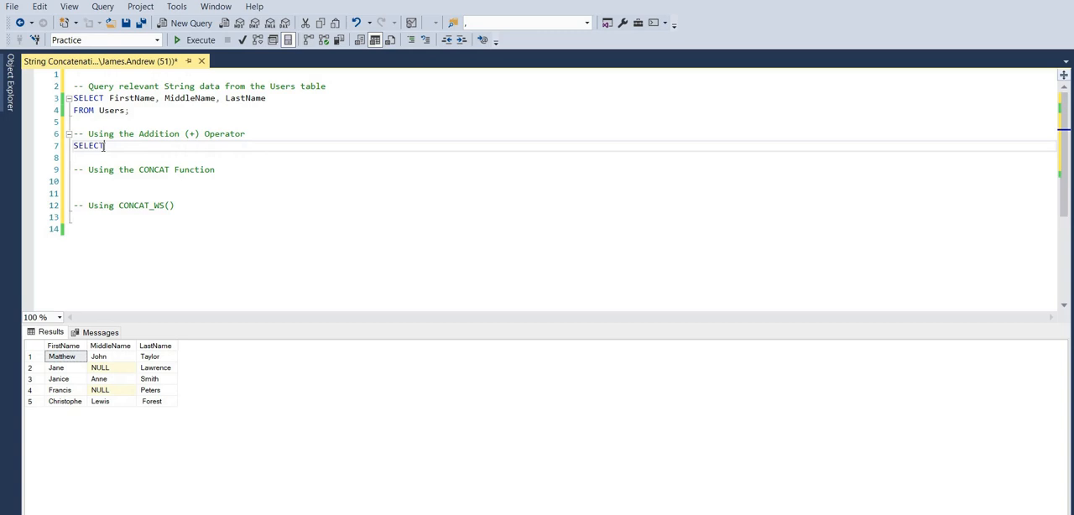
pyautogui.write('FullN')
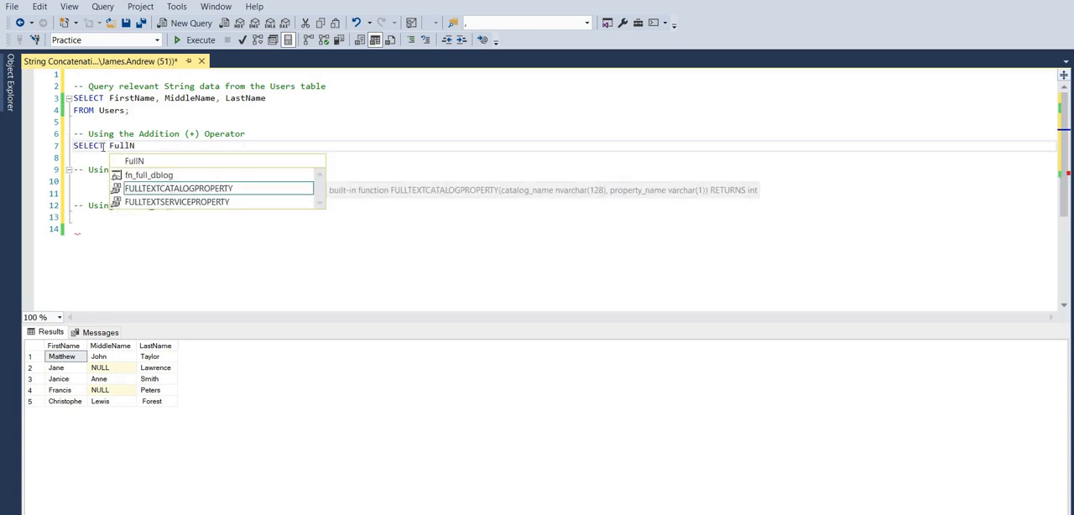
pyautogui.write('ame =')
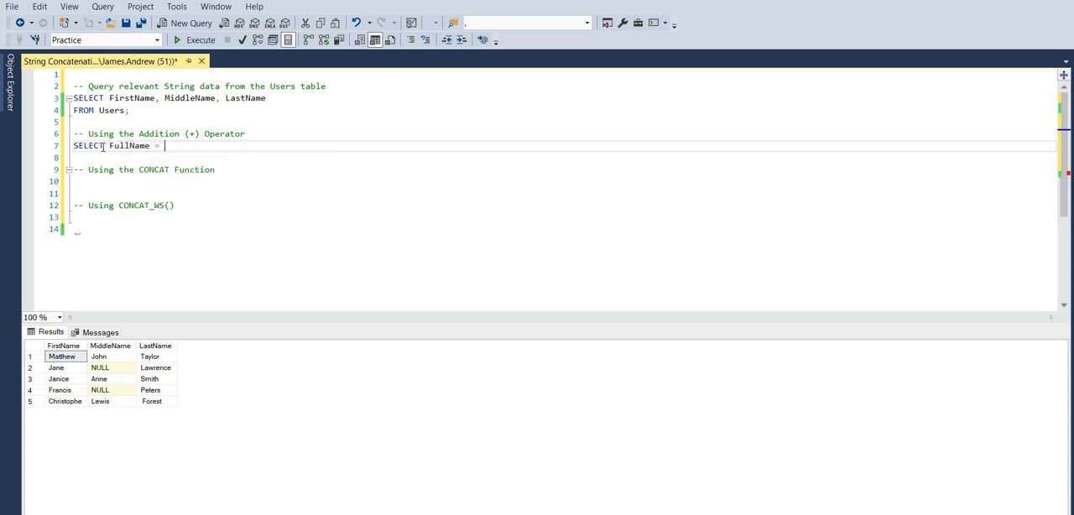
pyautogui.write("FirstName + '")
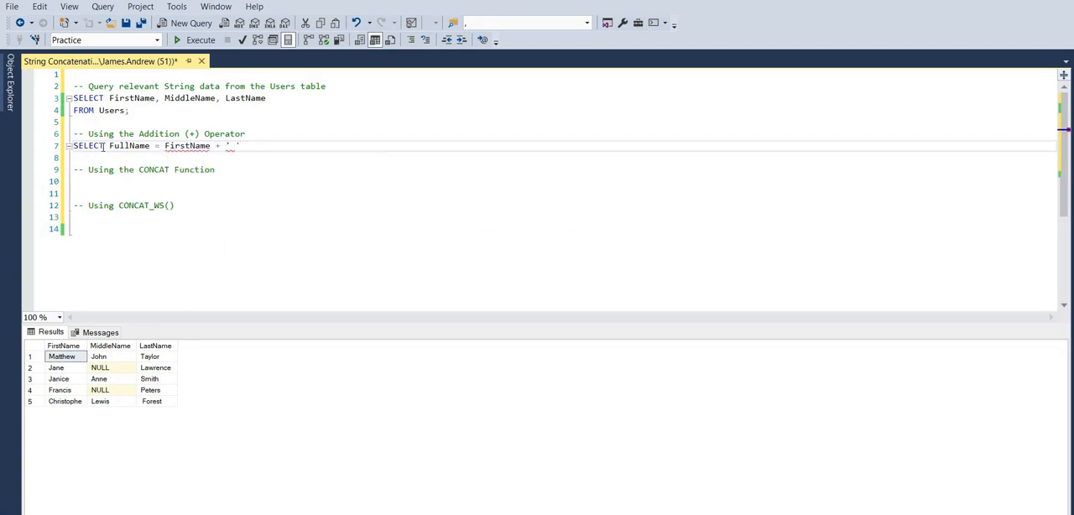
pyautogui.write('+ Last')
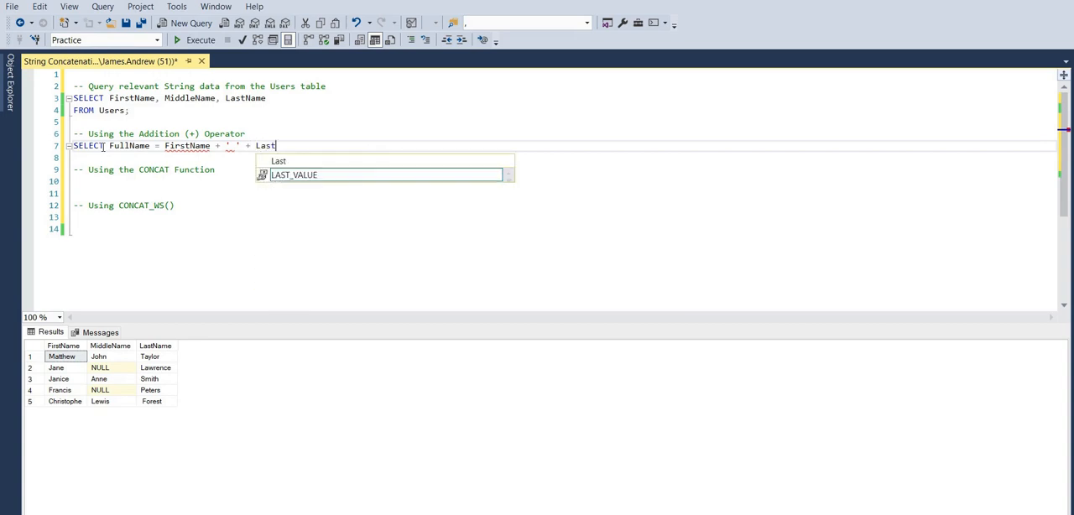
pyautogui.write('Name')
pyautogui.write('FROM Users;')
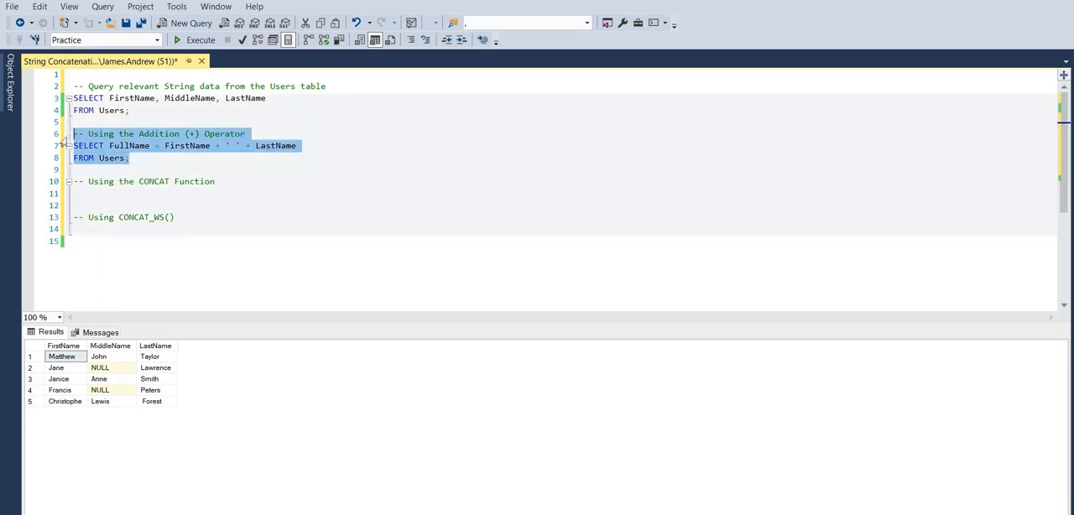
pyautogui.click(200, 40)
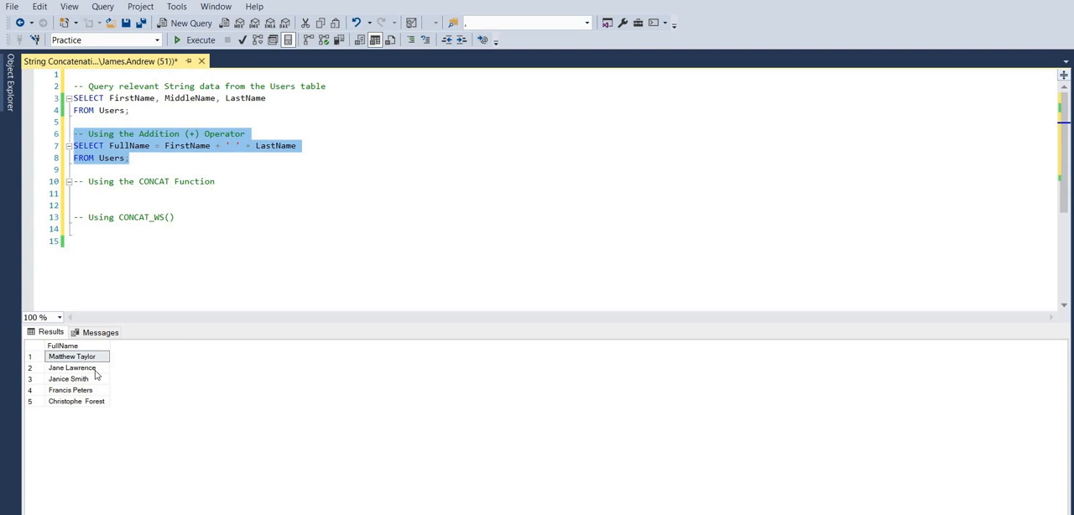
pyautogui.click(250, 145)
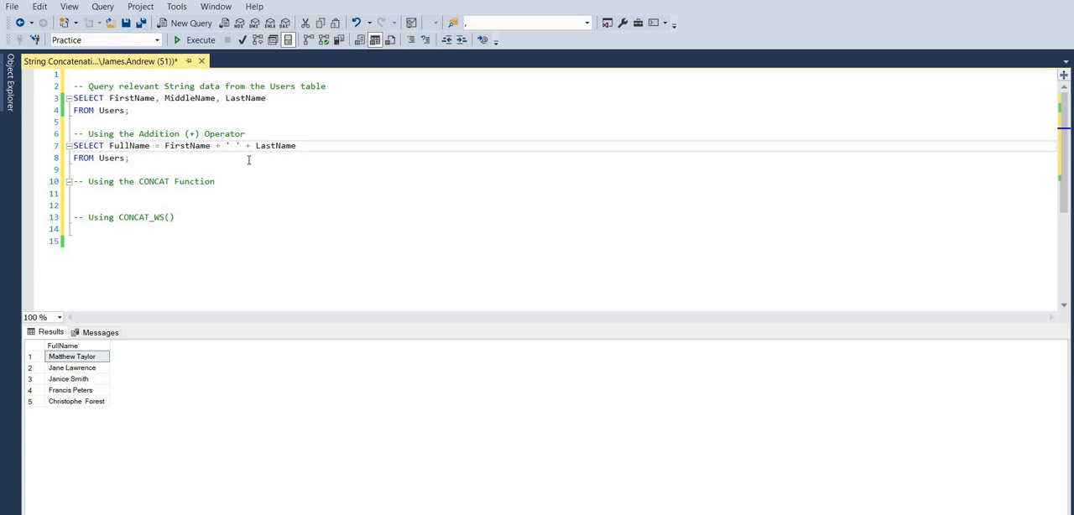
# Add + MiddleName + ' ' to the FullName expression and run it, getting two NULL rows.
pyautogui.write('Middle')
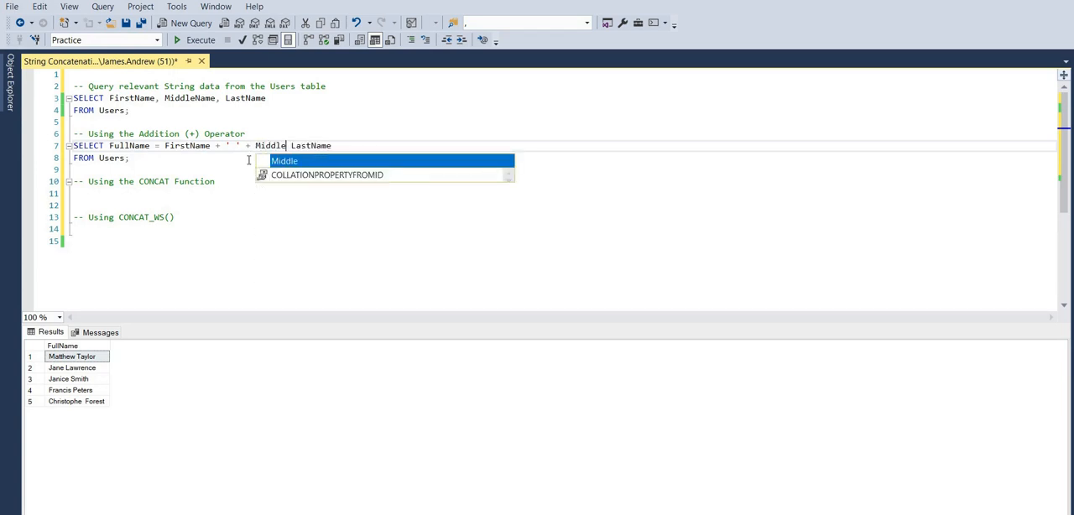
pyautogui.write("Name + ' ' +")
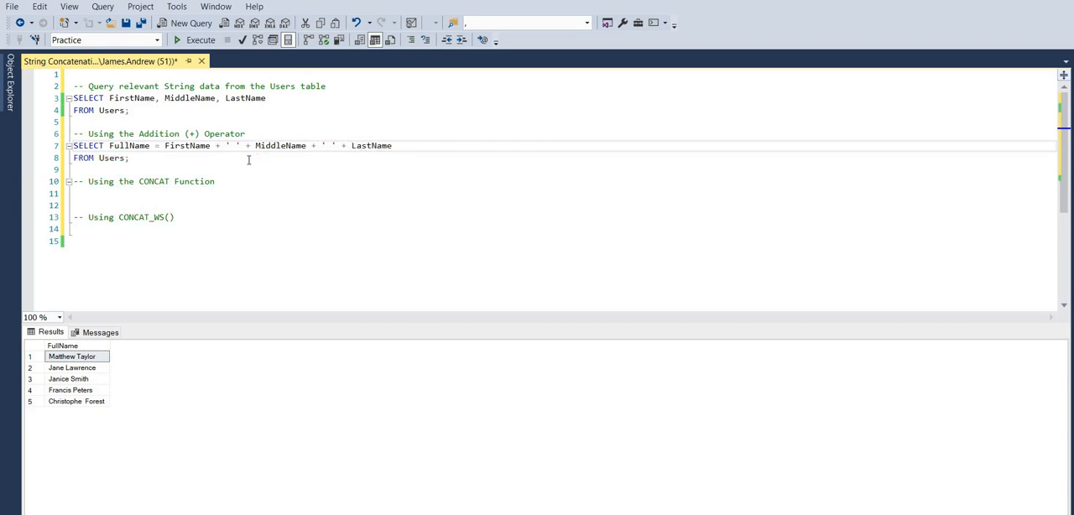
pyautogui.moveTo(72, 145); pyautogui.dragTo(129, 158)
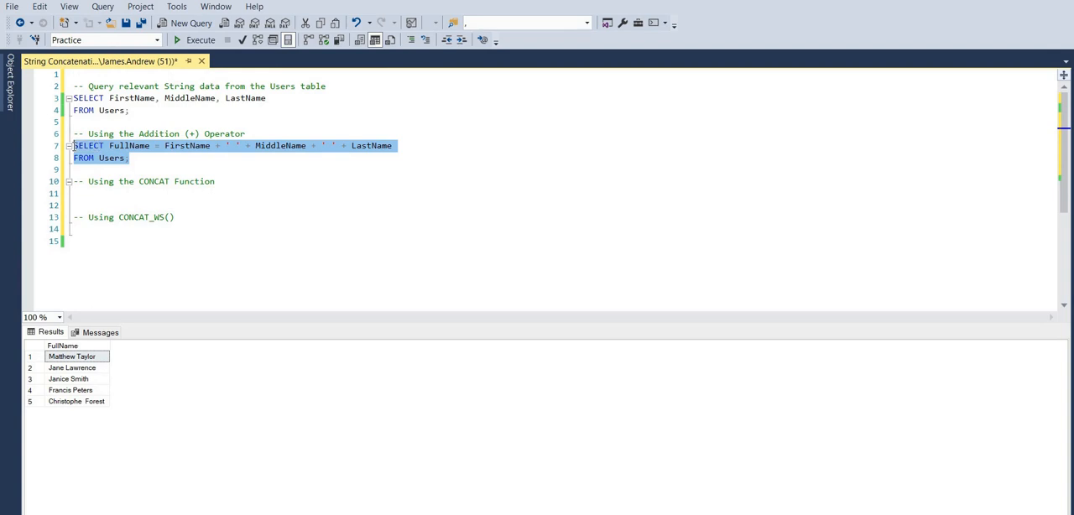
pyautogui.click(200, 39)
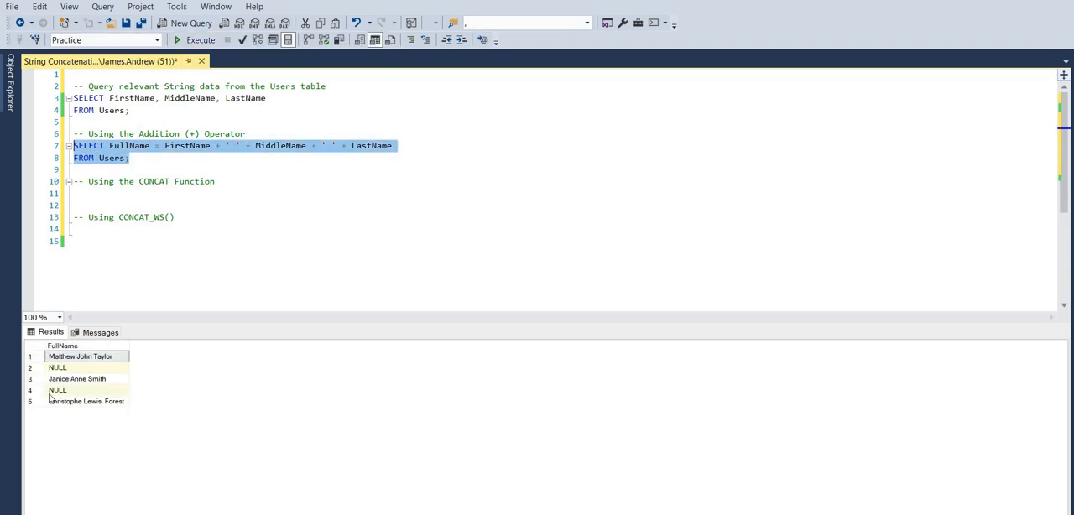
pyautogui.moveTo(101, 383)
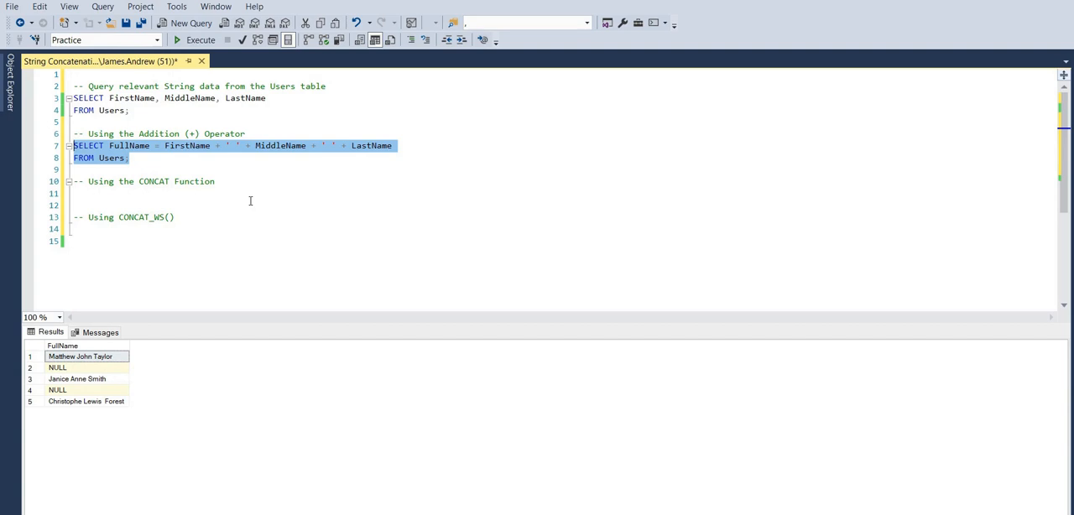
pyautogui.click(247, 134)
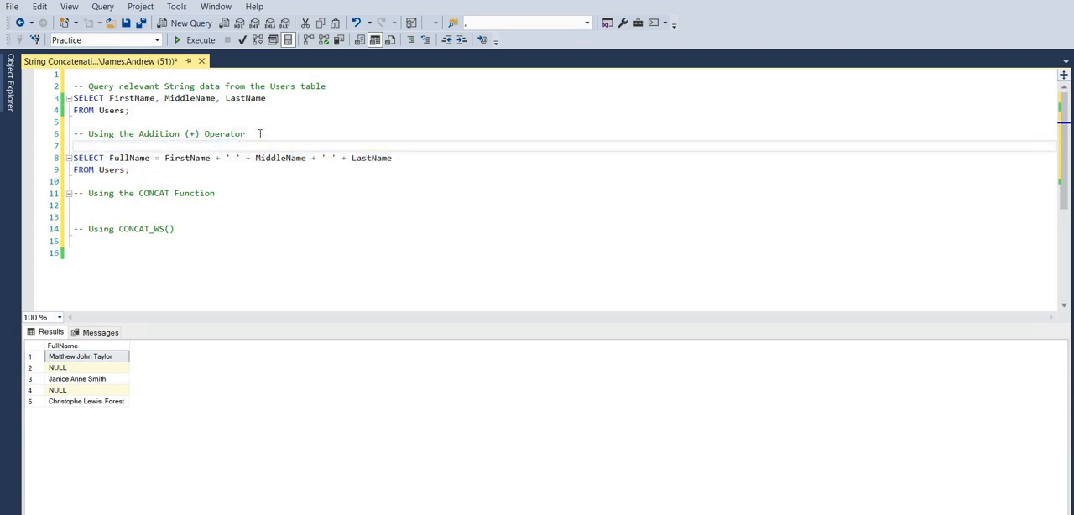
# Add SET CONCAT_NULL_YIELDS_NULL OFF above the FullName query so all five names return.
pyautogui.write('SET CO')
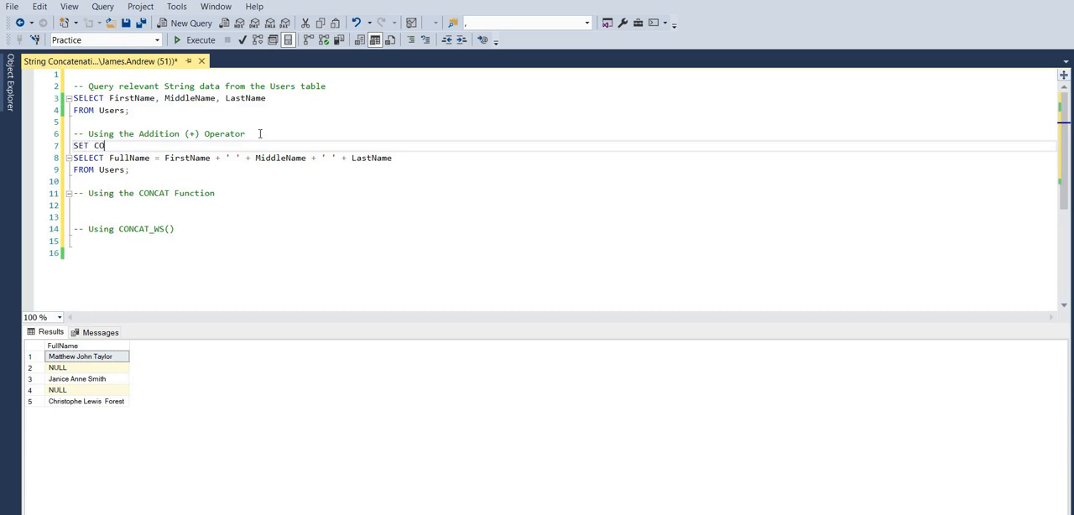
pyautogui.write('NCAT')
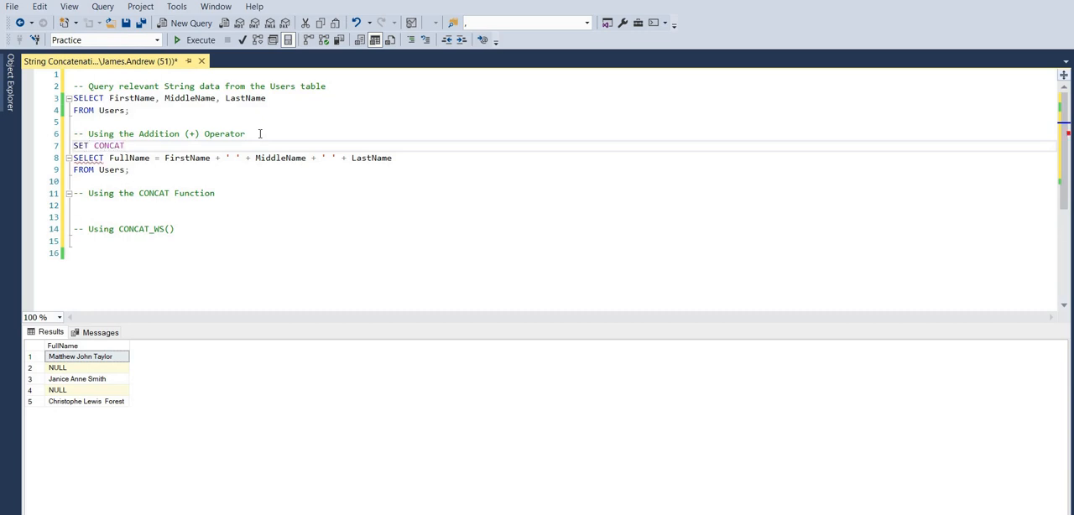
pyautogui.write('_NULL')
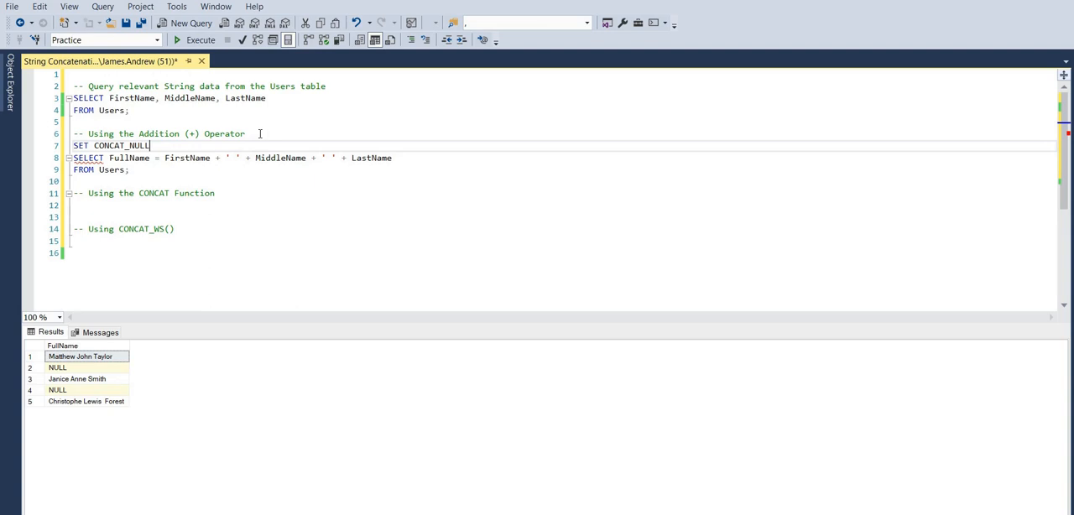
pyautogui.write('_YIELDS_NULL')
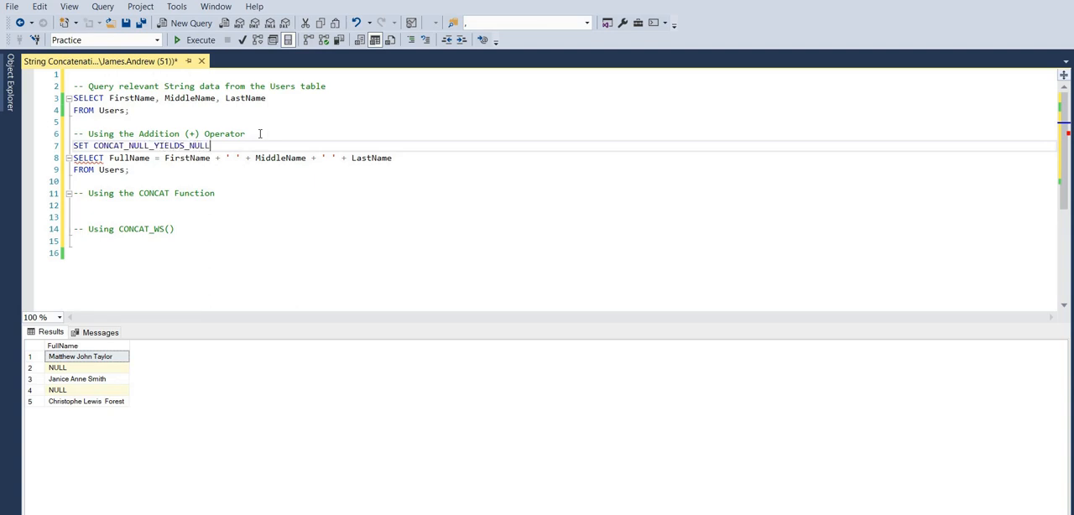
pyautogui.write('OFF')
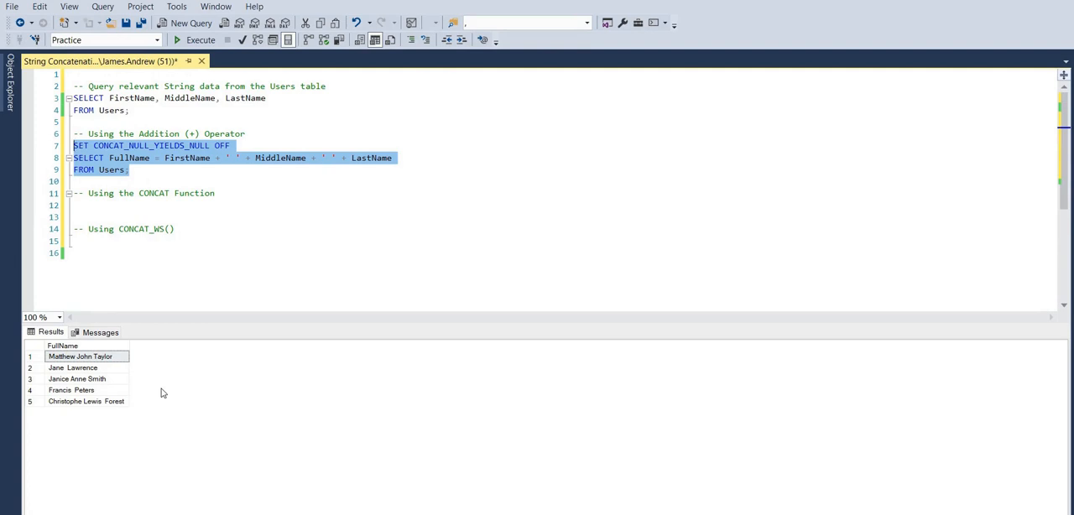
pyautogui.click(108, 205)
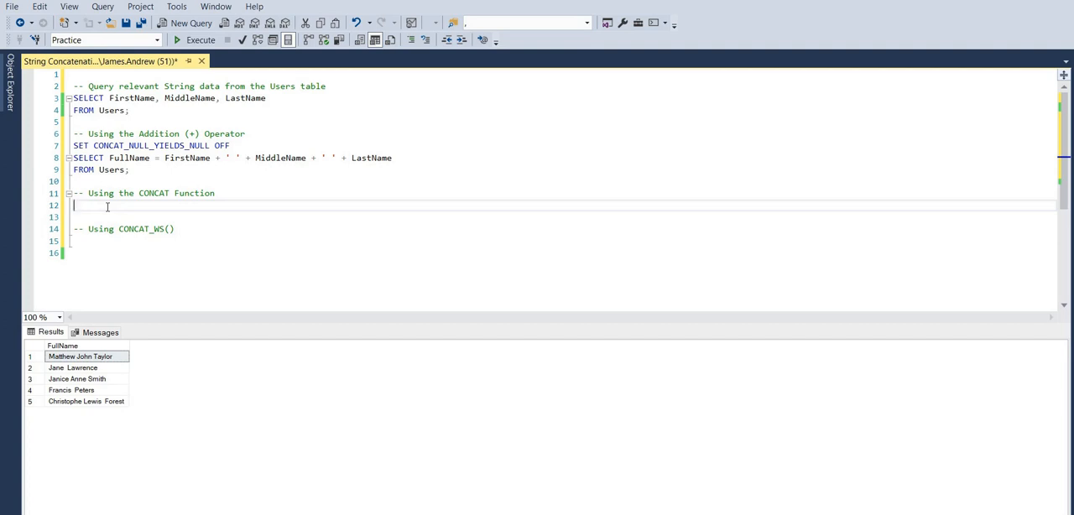
# Write SELECT FullName = CONCAT(FirstName, ' ', MiddleName, ' ', LastName) FROM Users under the CONCAT comment.
pyautogui.write('SELECT F')
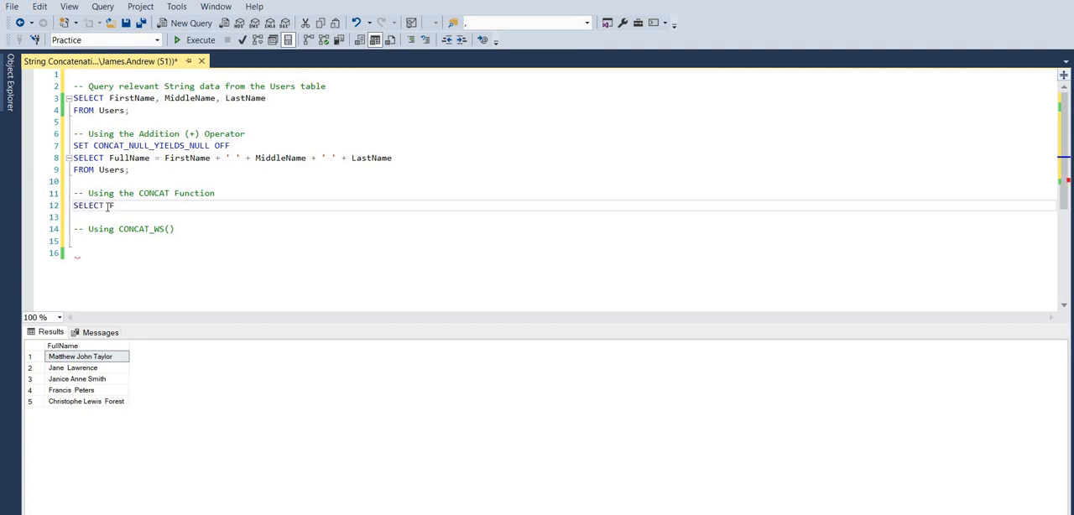
pyautogui.write('FullName')
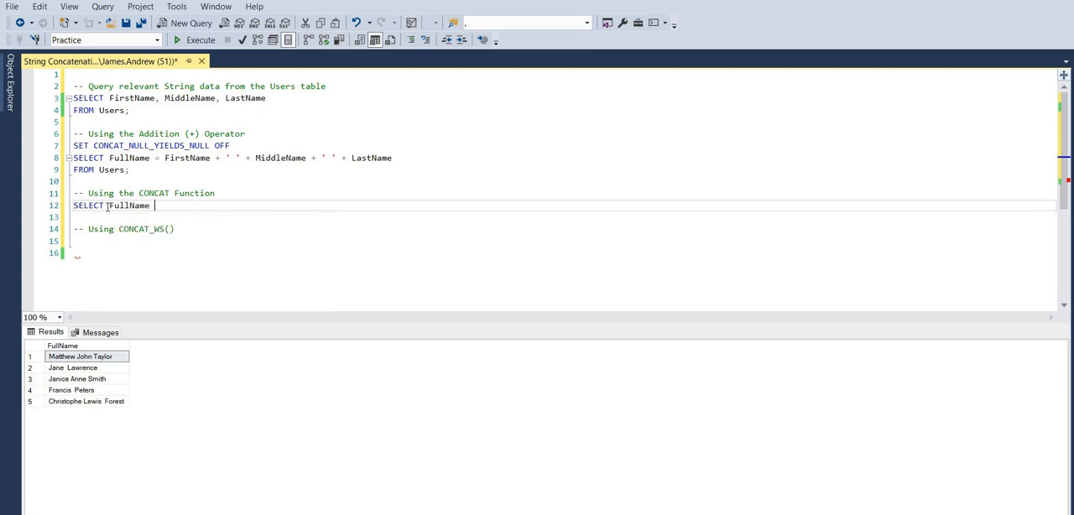
pyautogui.write('=')
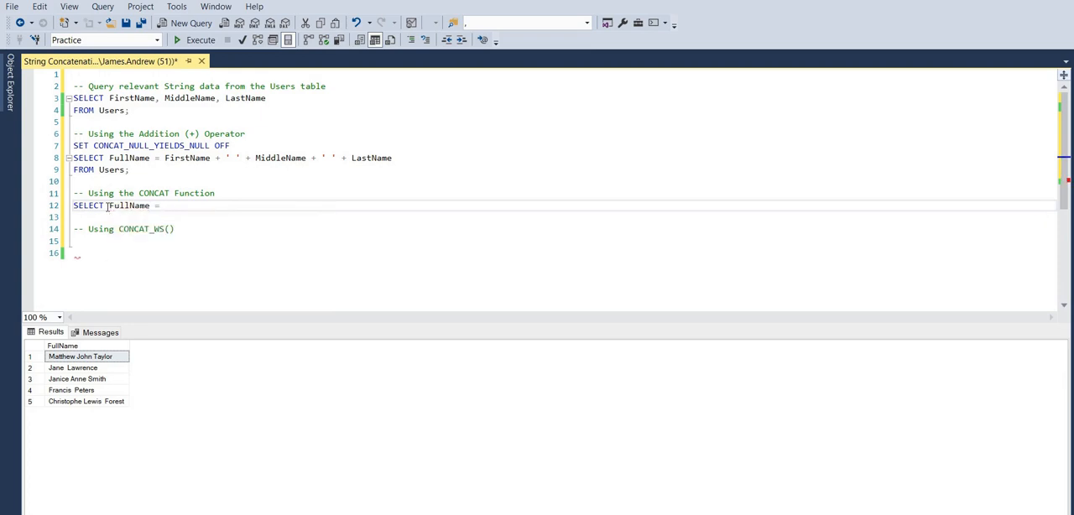
pyautogui.write('F')
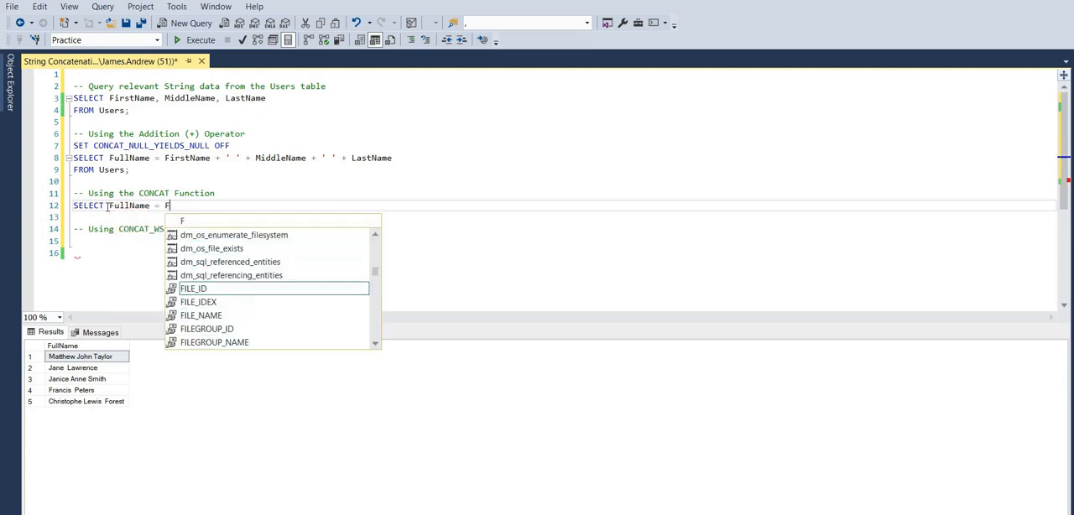
pyautogui.write('ONCAT')
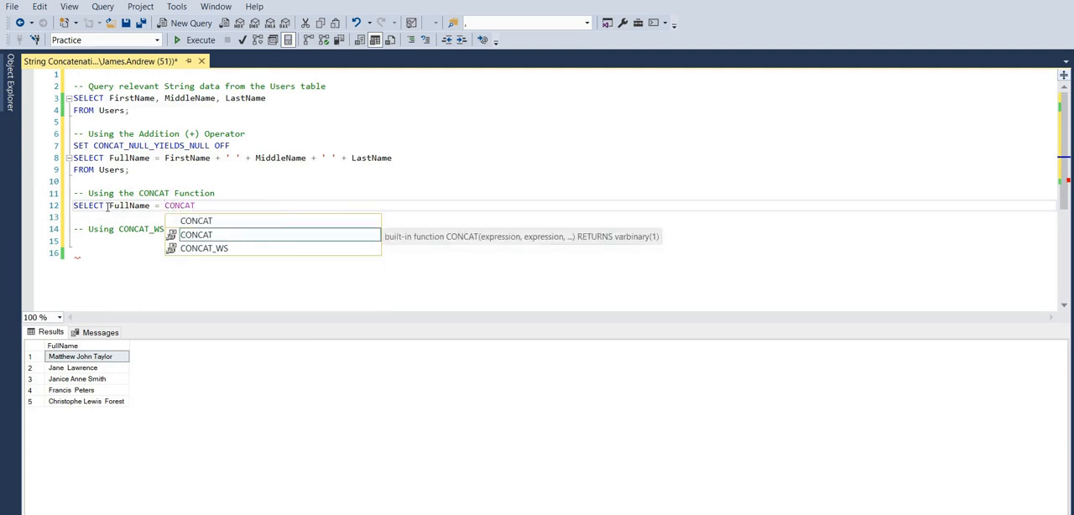
pyautogui.write('(FirstName')
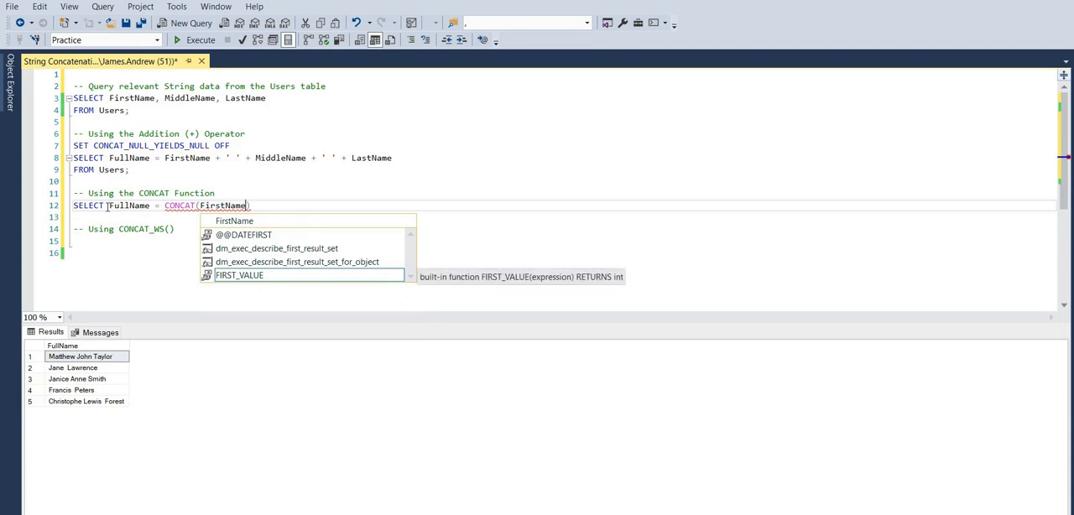
pyautogui.write(',')
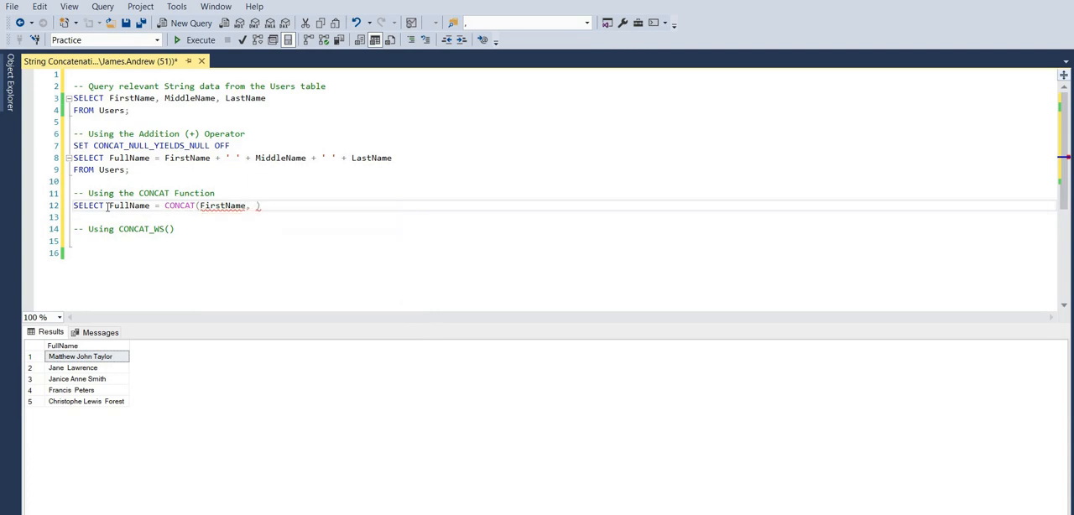
pyautogui.write("' ',")
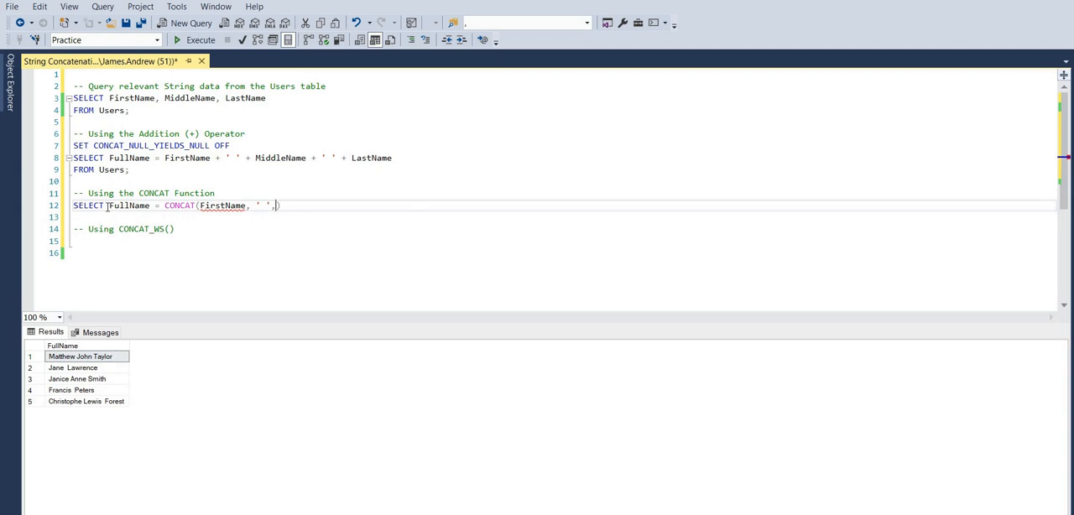
pyautogui.write('MiddleName,')
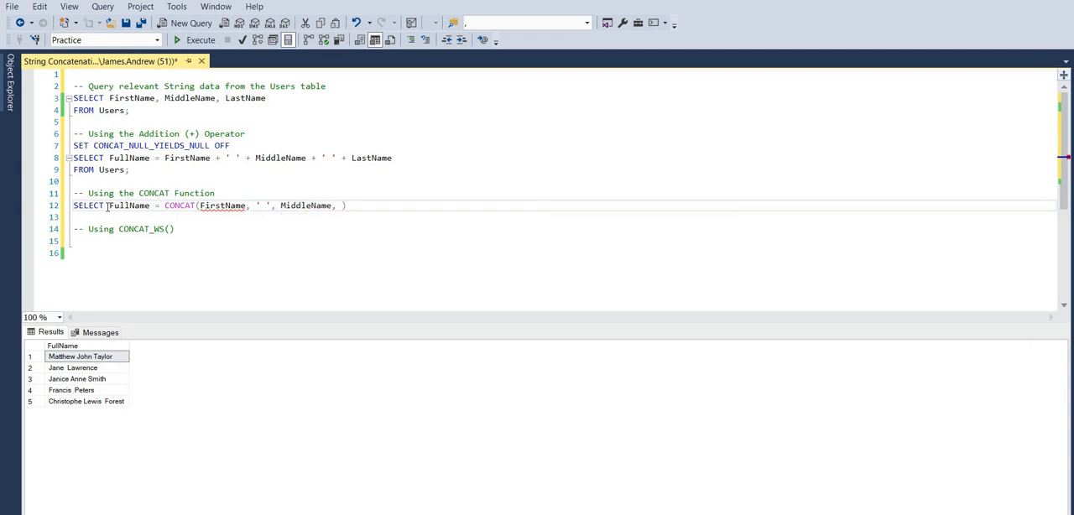
pyautogui.write("' ',")
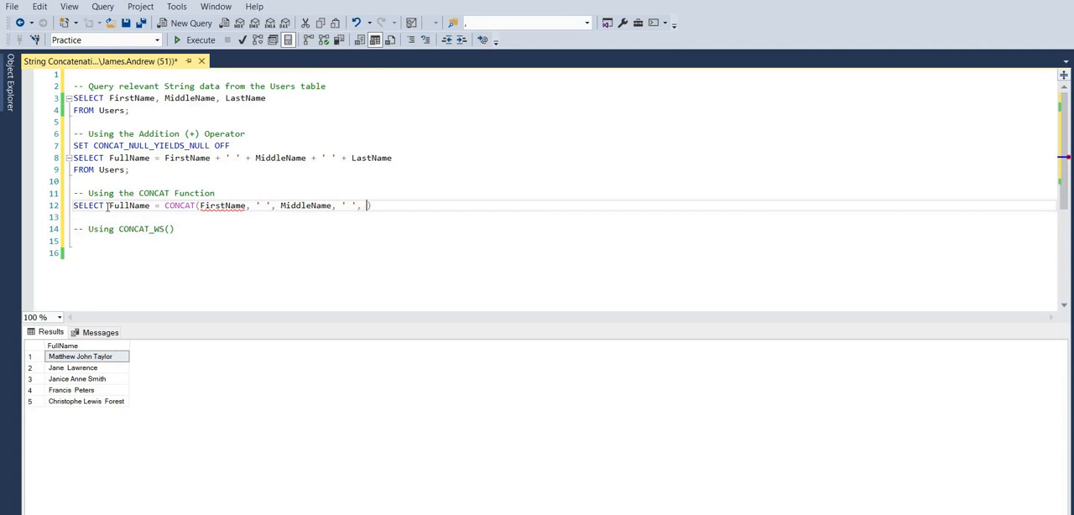
pyautogui.write('LastName)')
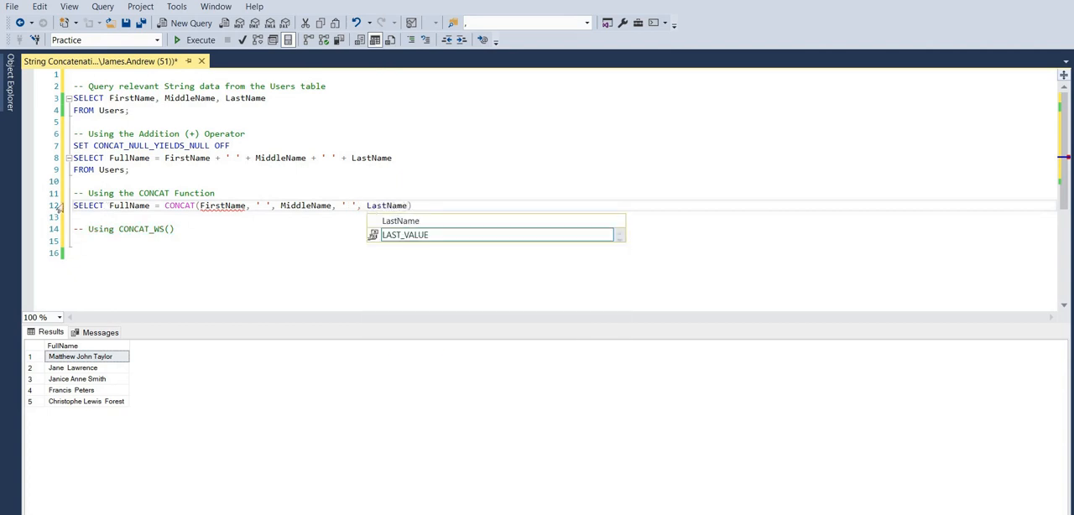
pyautogui.write('FROM Users;')
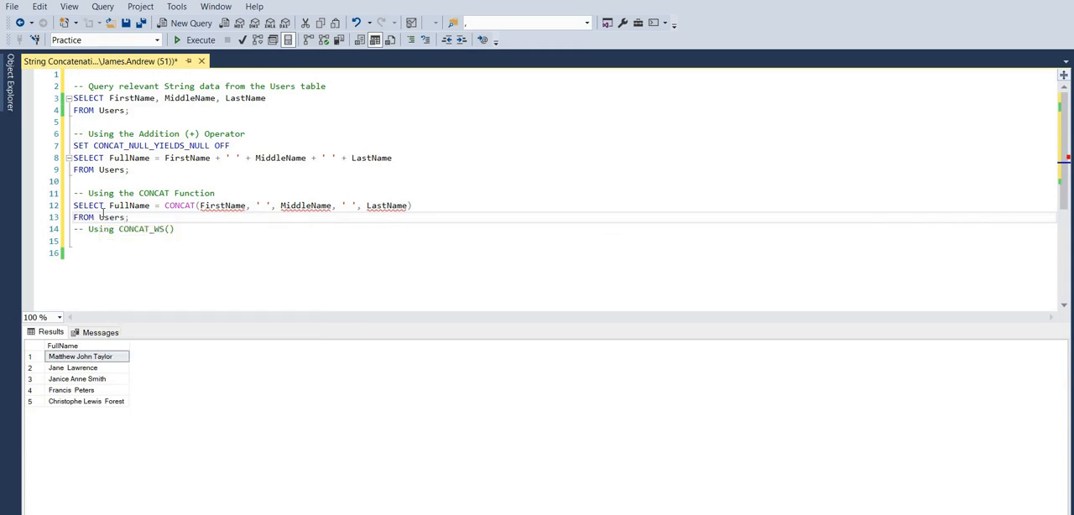
# Select and execute the CONCAT FullName query, returning all five full names.
pyautogui.moveTo(72, 205); pyautogui.dragTo(128, 217)
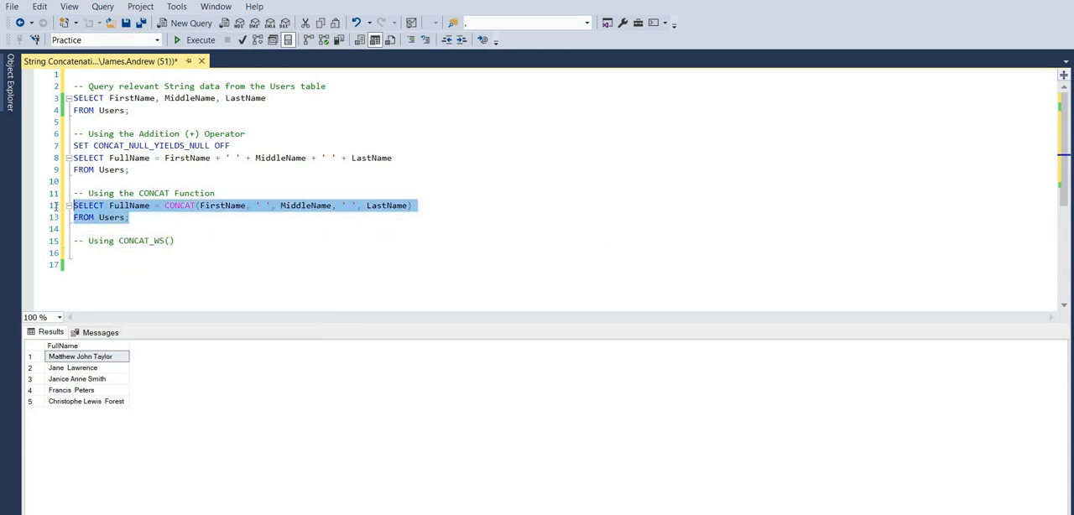
pyautogui.moveTo(200, 39)
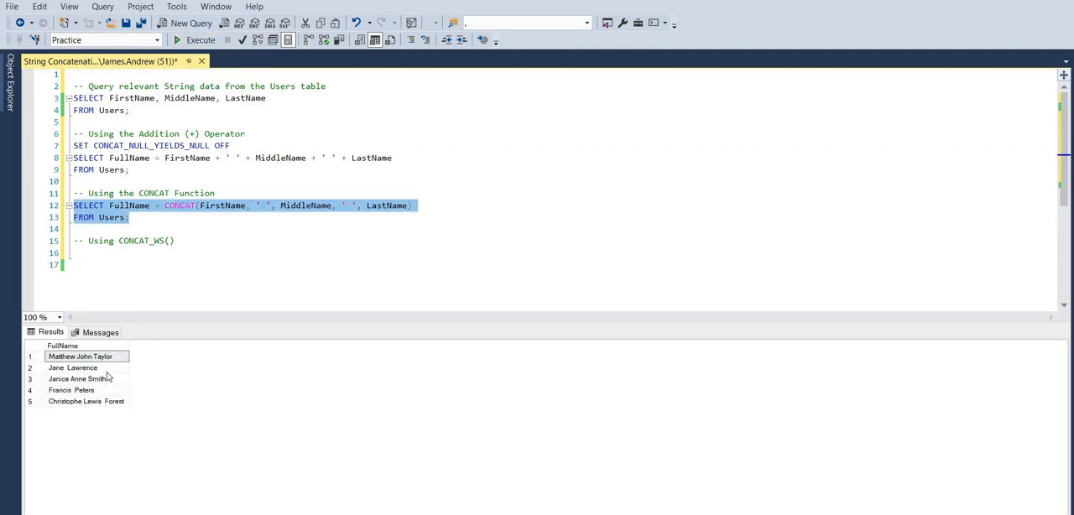
pyautogui.moveTo(147, 372)
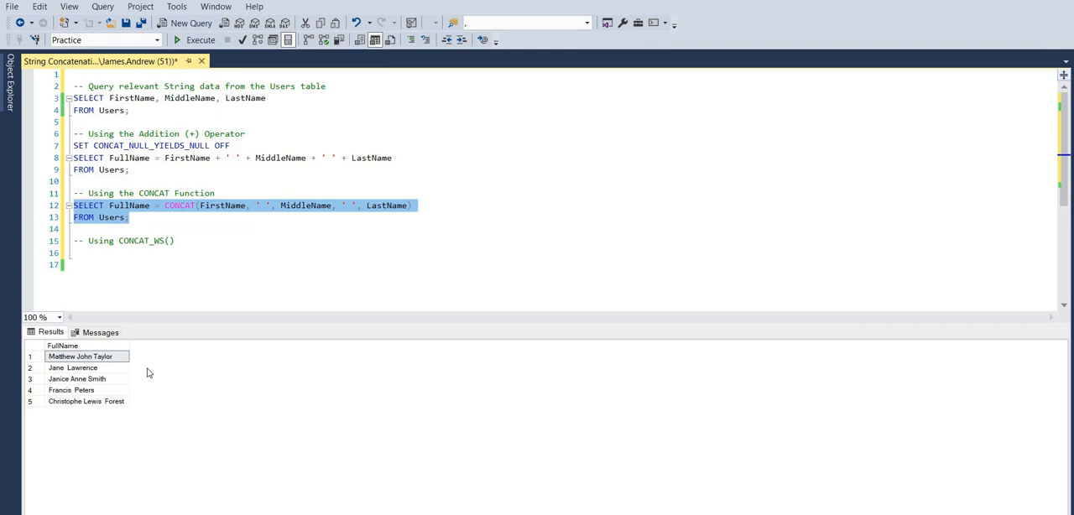
pyautogui.click(77, 253)
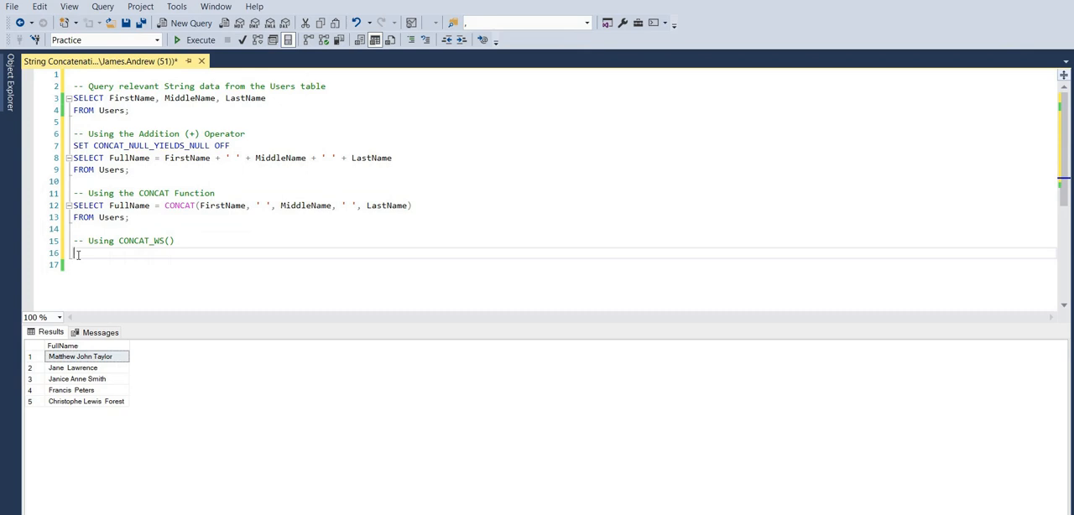
# Write SELECT FullName = CONCAT_WS(' ', FirstName, MiddleName, LastName) FROM Users; under the CONCAT_WS comment.
pyautogui.write('SELECT')
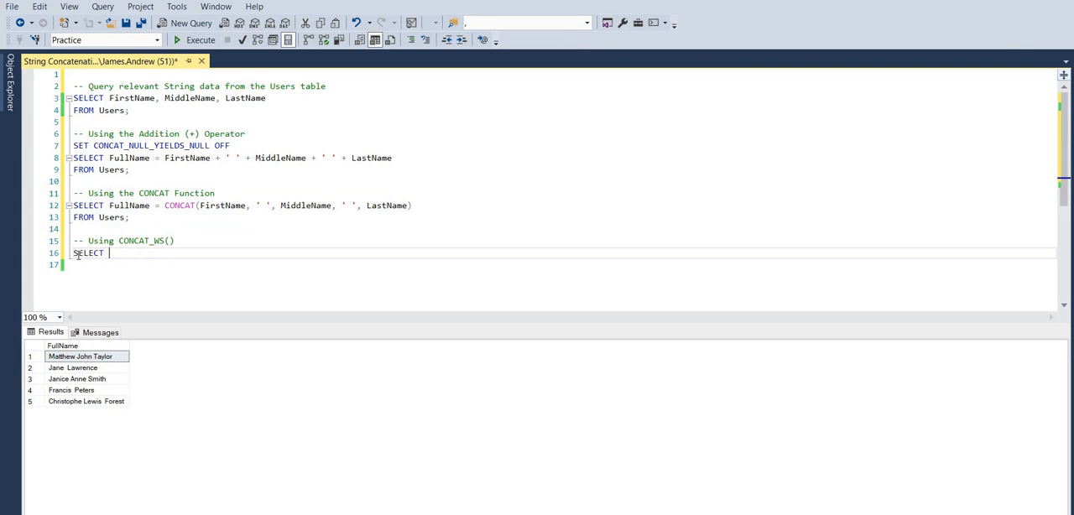
pyautogui.write('FullNamde')
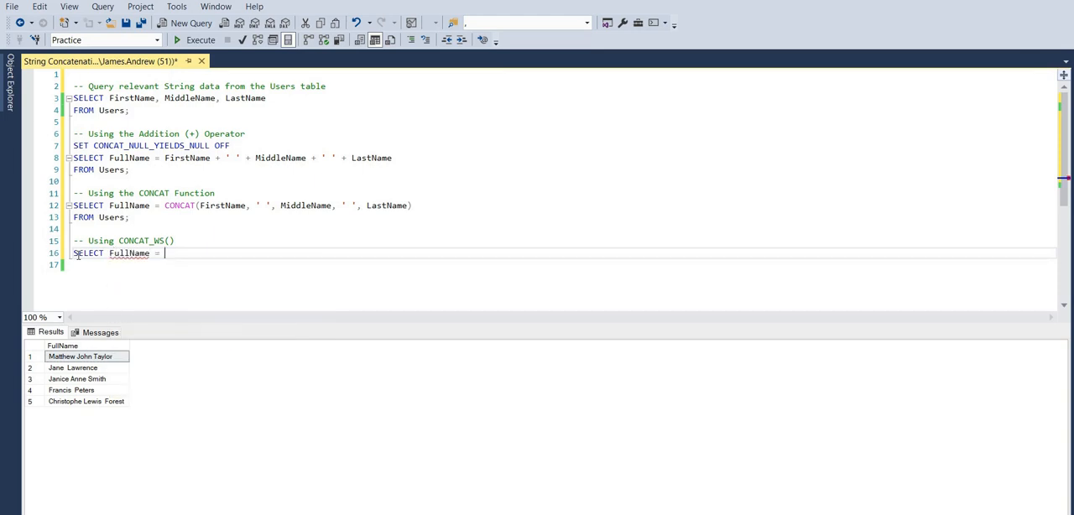
pyautogui.write('CONCAT_WS(')
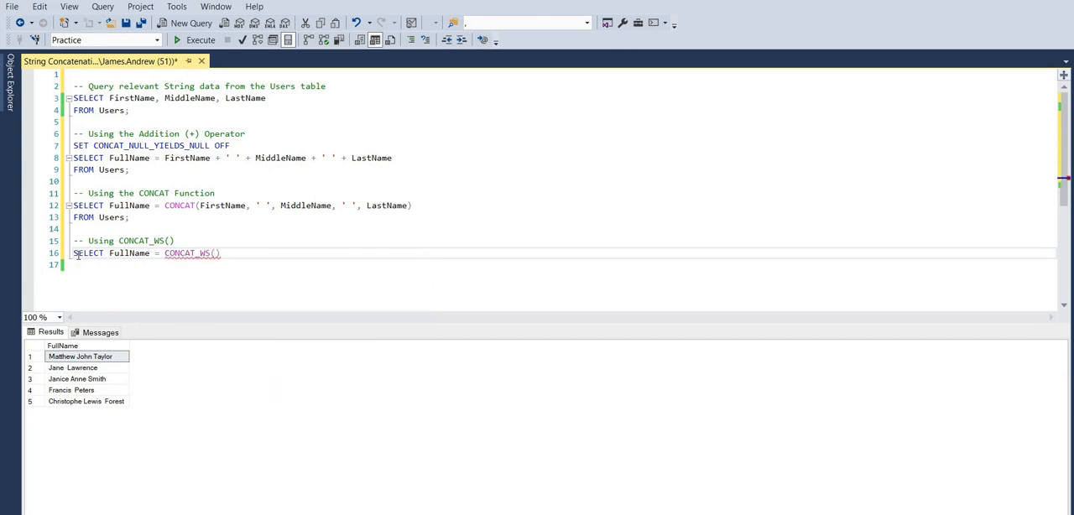
pyautogui.moveTo(214, 252)
pyautogui.write("' ', ")
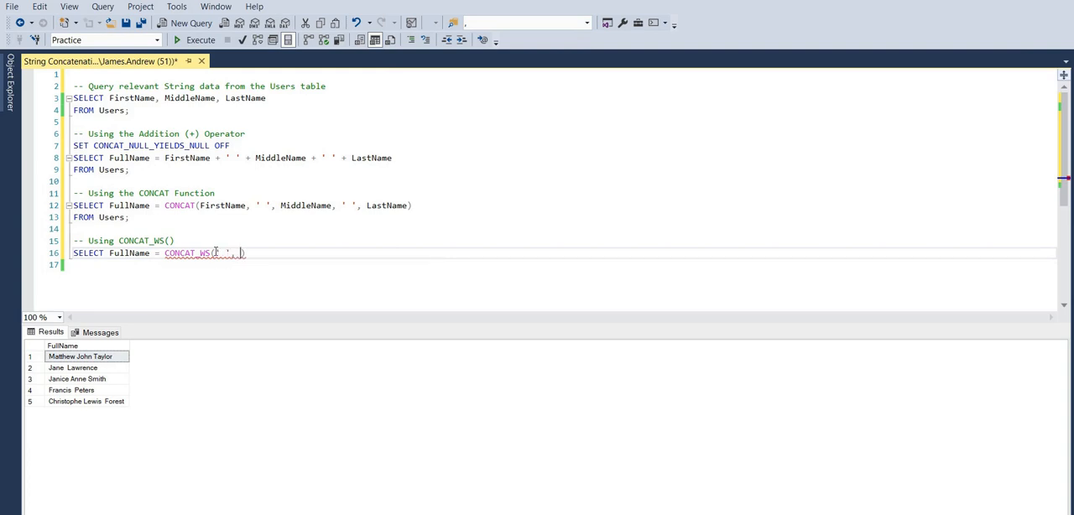
pyautogui.write('FirstName,')
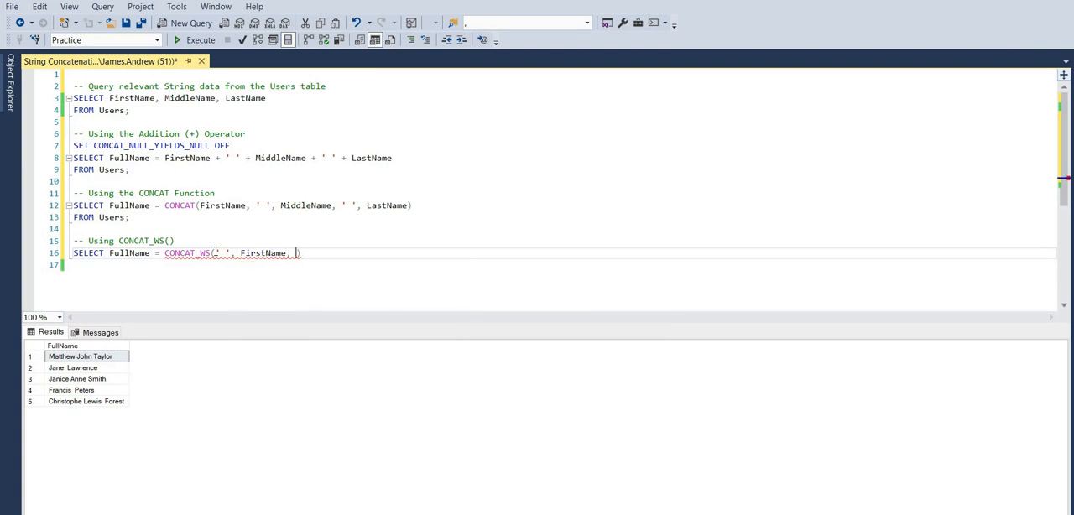
pyautogui.write('MiddleName, LastName')
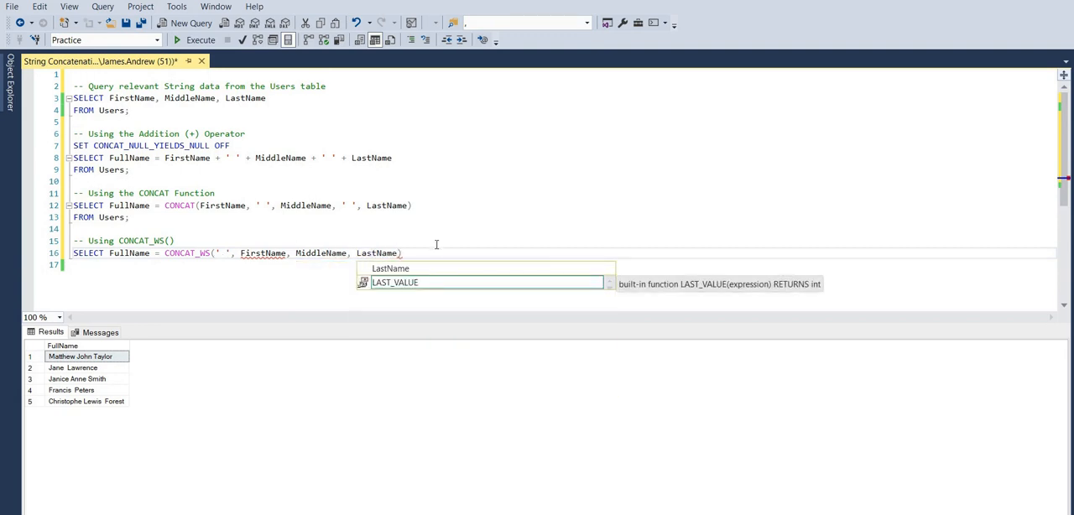
pyautogui.write('F')
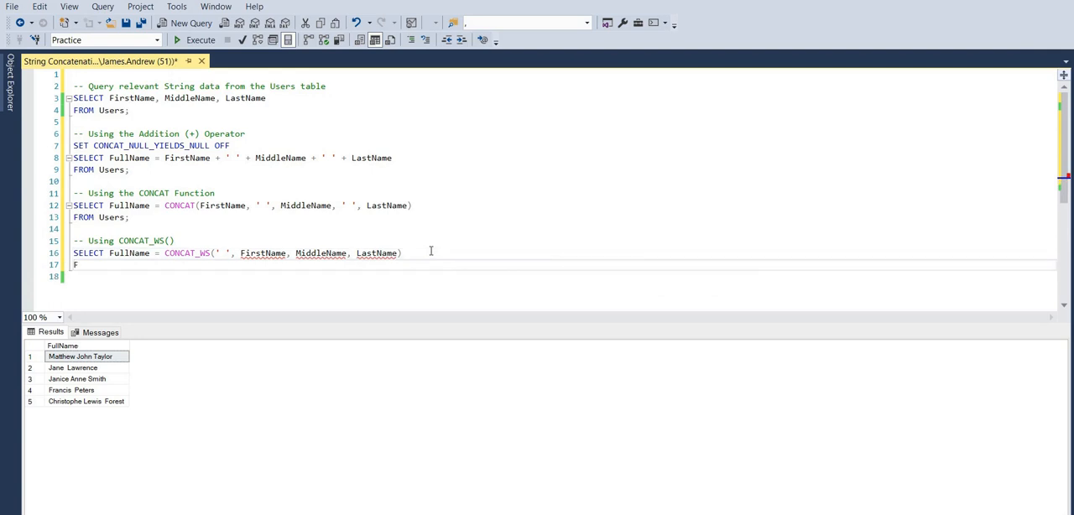
pyautogui.write('ROM Users;')
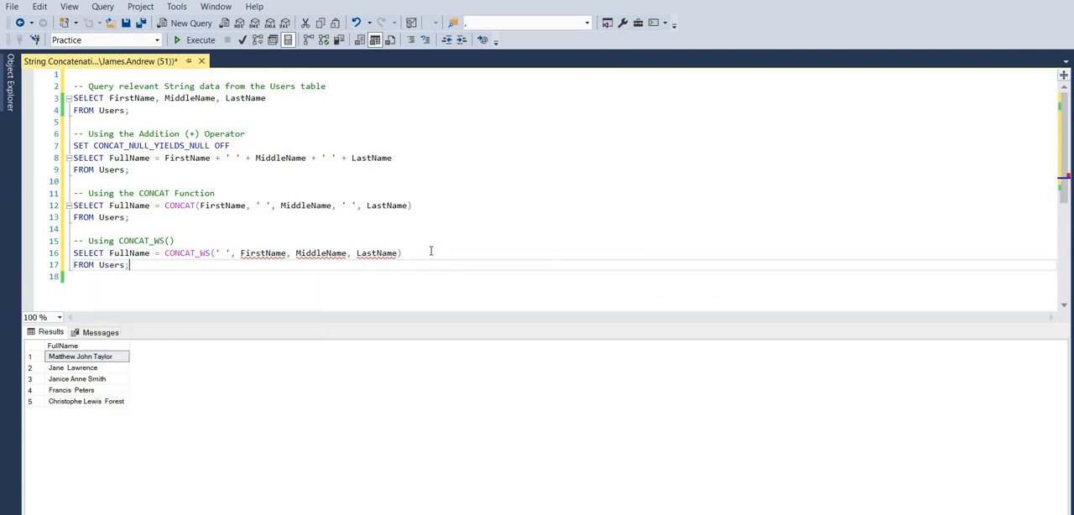
# Select and execute the CONCAT_WS FullName query, returning five names without doubled spaces.
pyautogui.moveTo(73, 241); pyautogui.dragTo(129, 265)
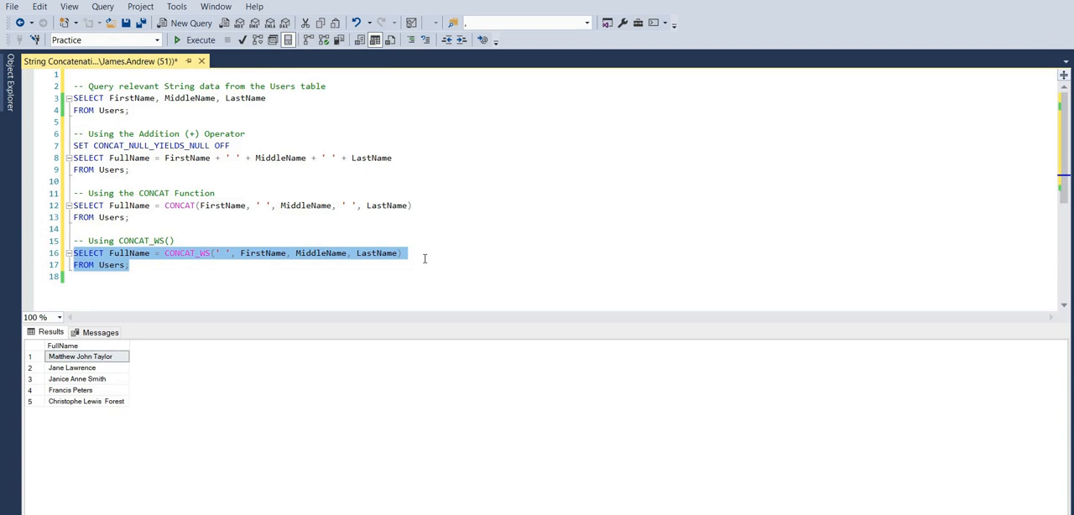
pyautogui.click(166, 264)
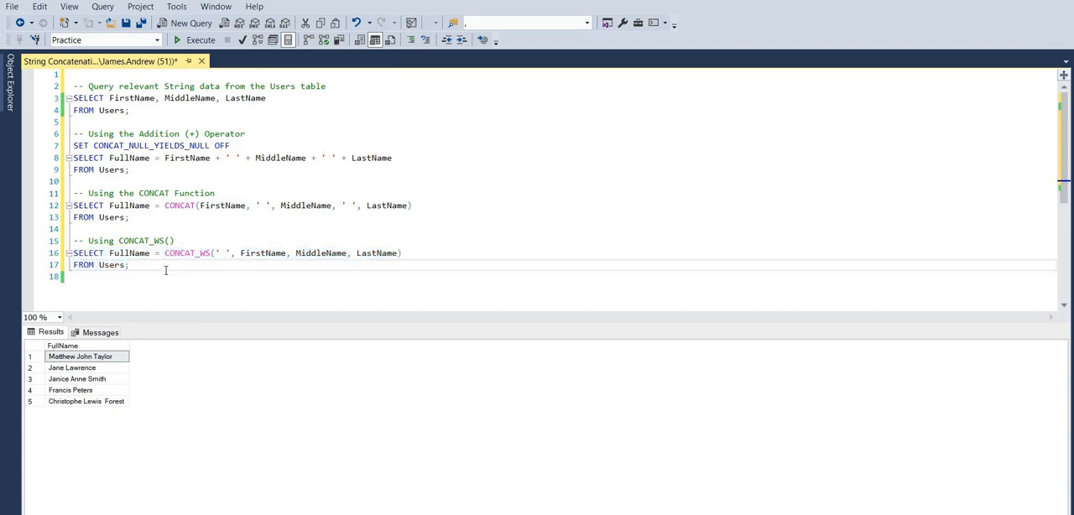